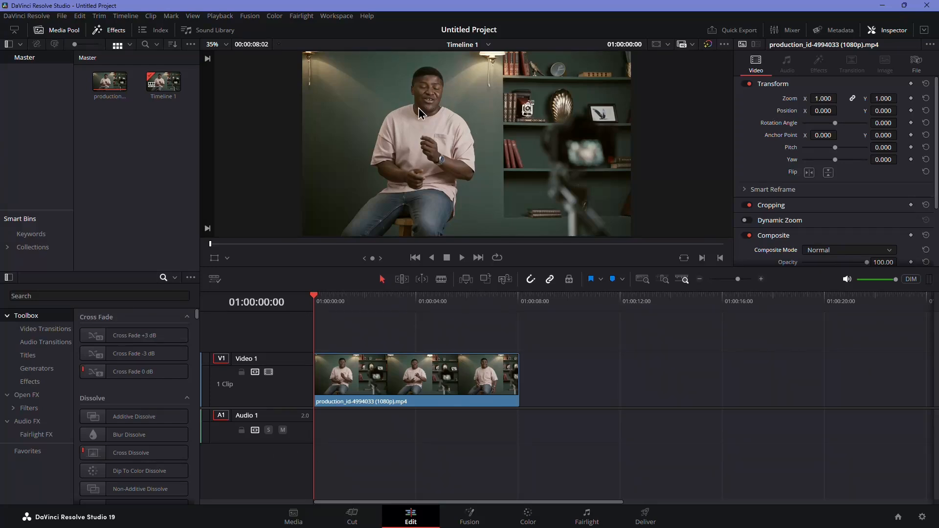
mouse_move(399, 201)
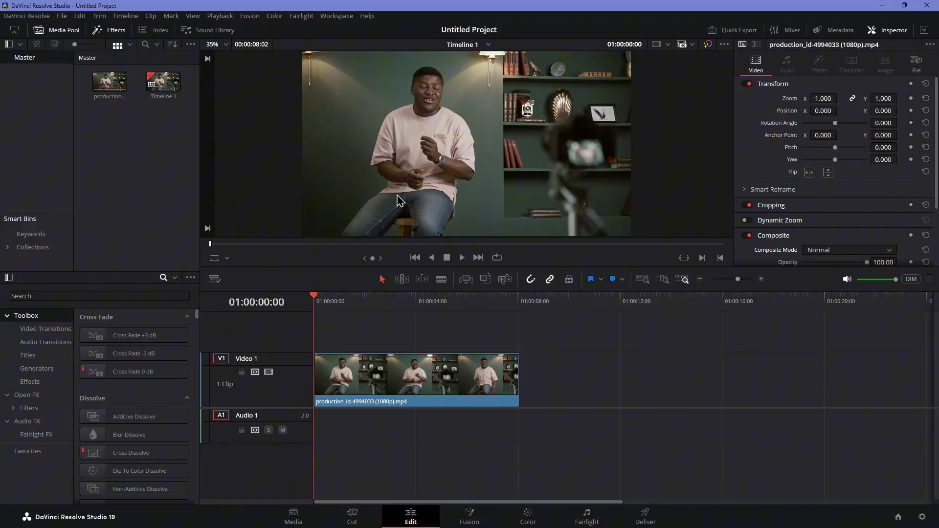
mouse_move(321, 304)
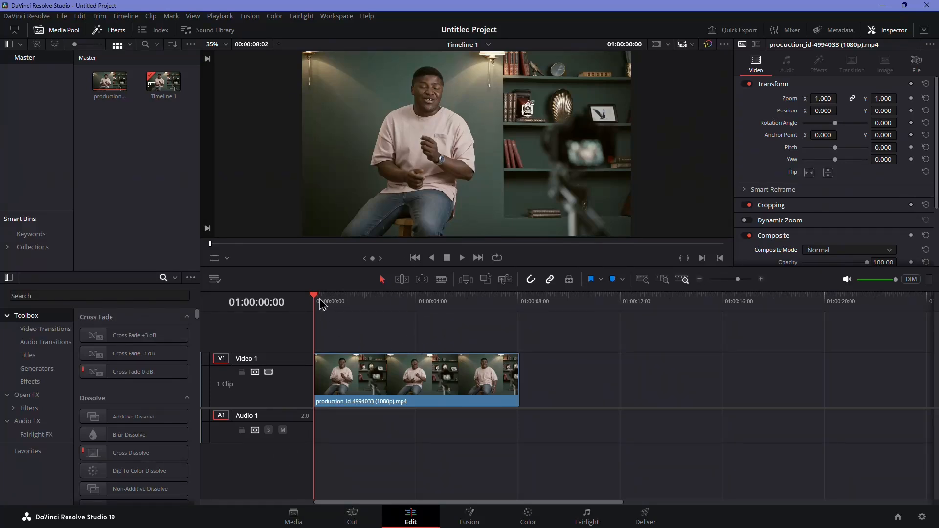
Step: Move the playhead to 01:00:05:14 and blade the V1 interview clip there
left_click(378, 296)
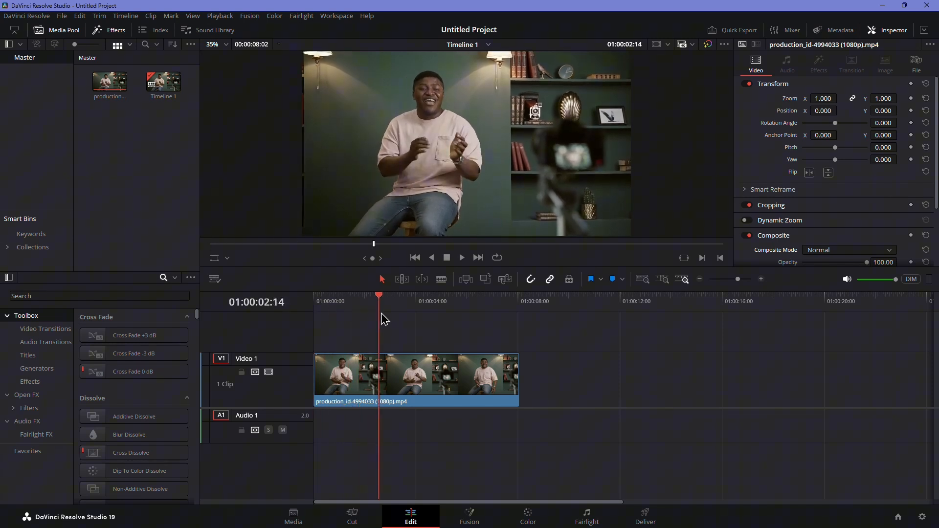
left_click(429, 301)
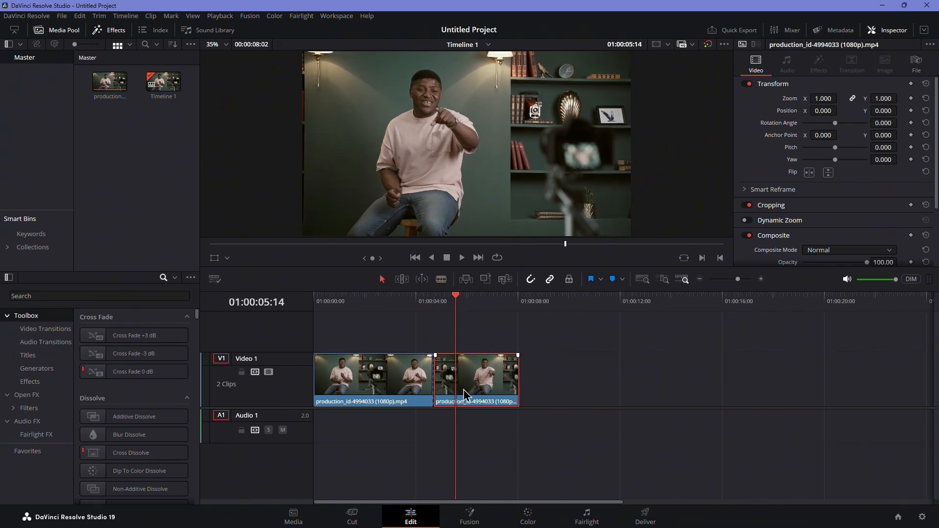
Step: On the Cut page, place a copy of the second clip piece on V2
left_click(351, 521)
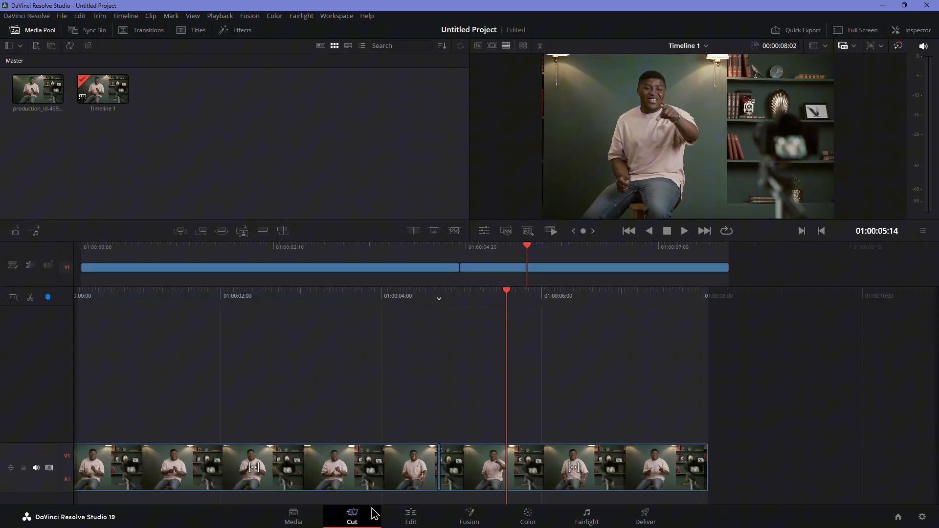
left_click(574, 467)
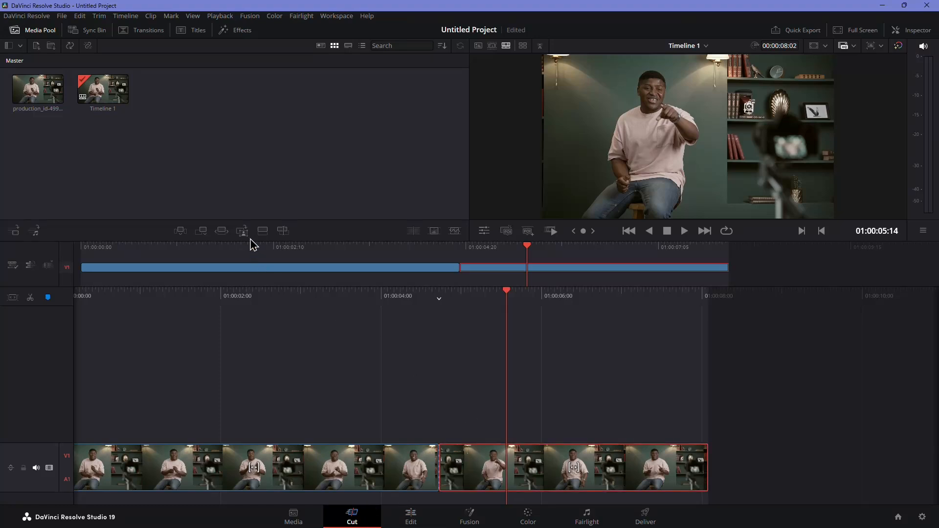
left_click(242, 231)
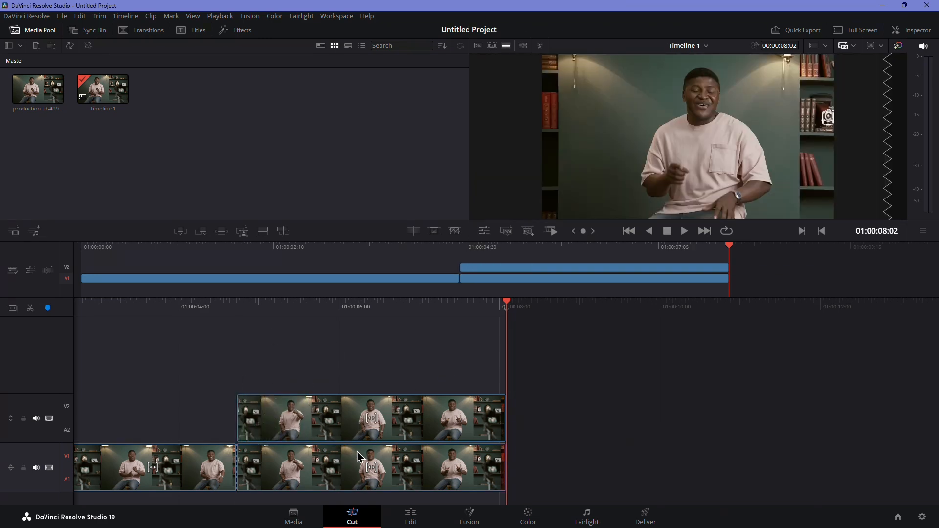
Step: Back on the Edit page, select the duplicate clip on Video 2
left_click(411, 516)
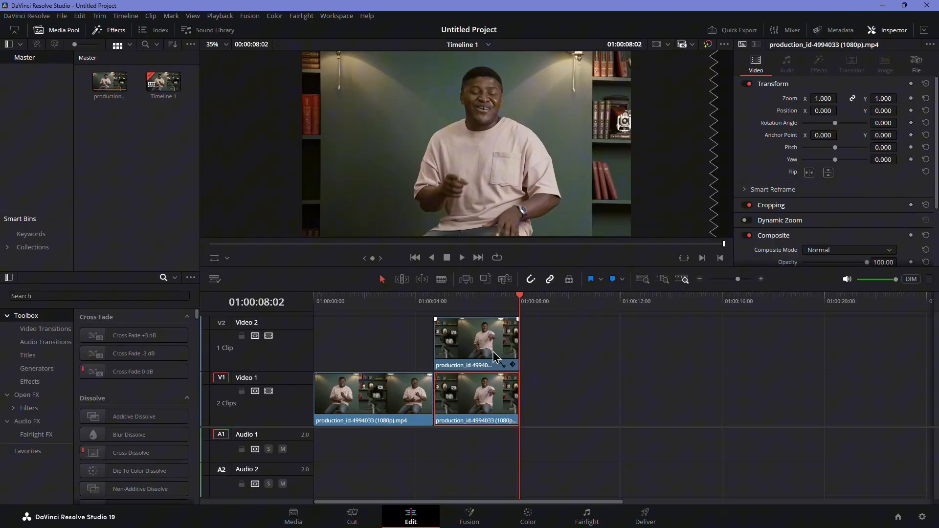
left_click(433, 301)
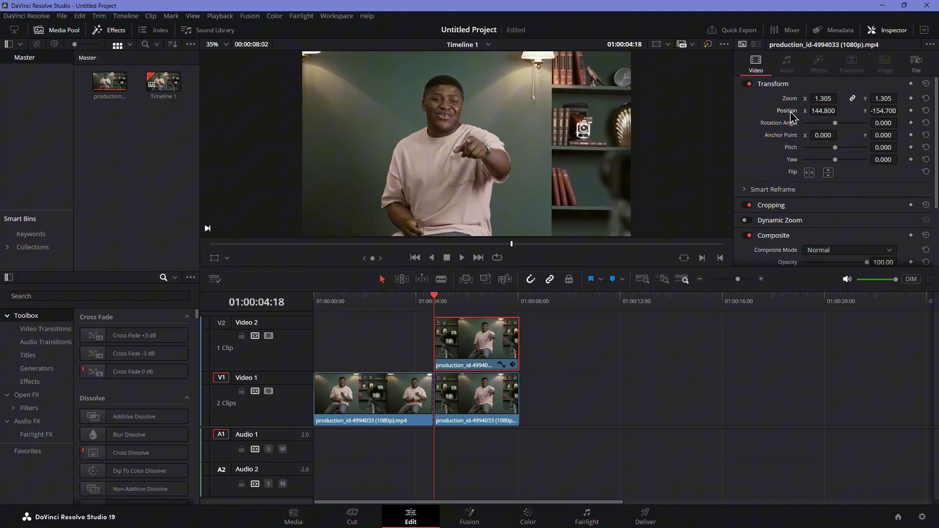
Step: Set the V2 close-up's Composite Mode to Add to check its alignment
left_click(849, 221)
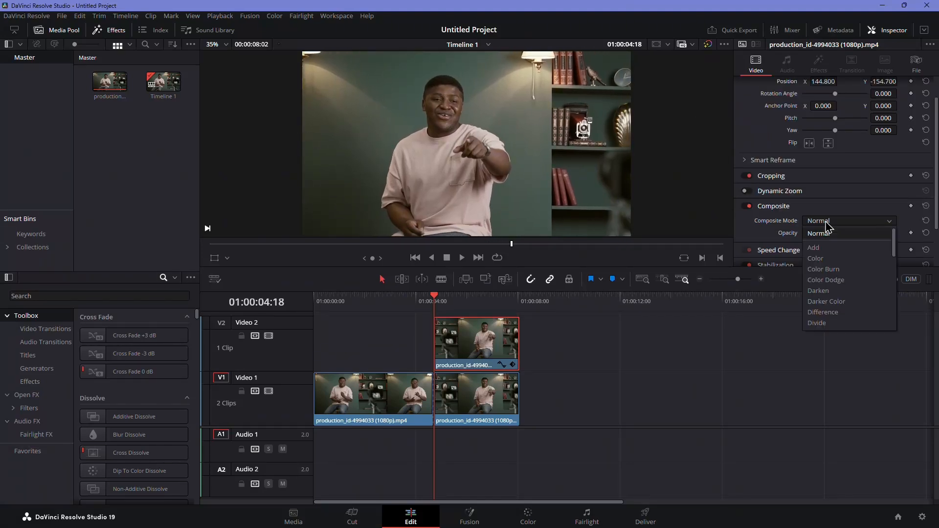
left_click(812, 248)
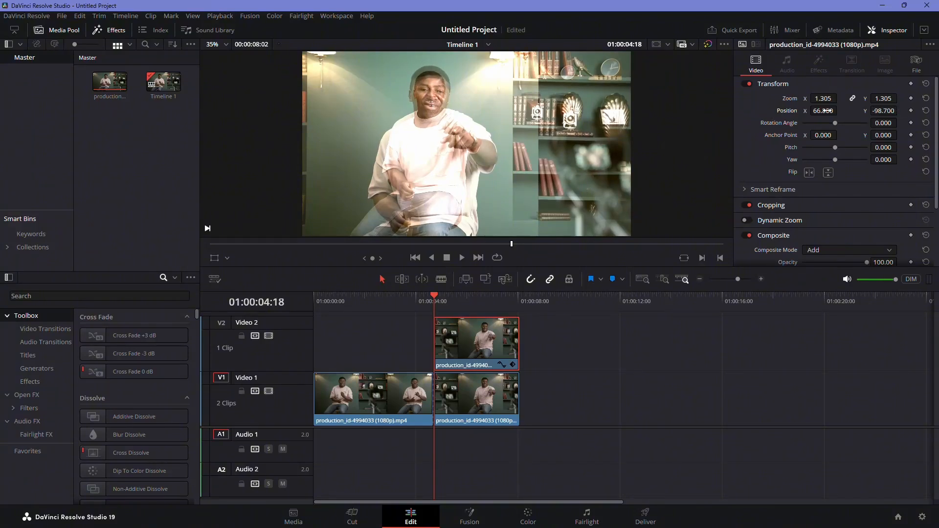
left_click(849, 220)
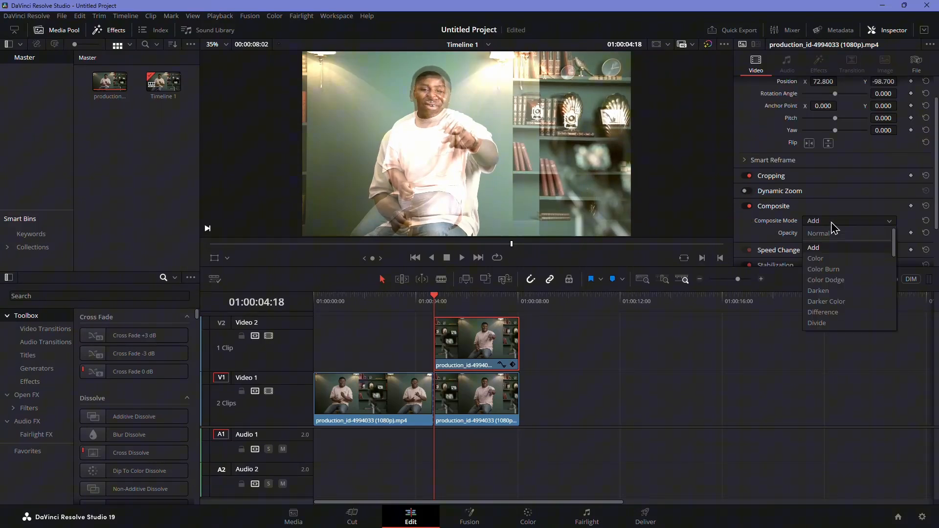
Step: Restore Normal composite mode and play from the wide shot into the close-up
left_click(817, 234)
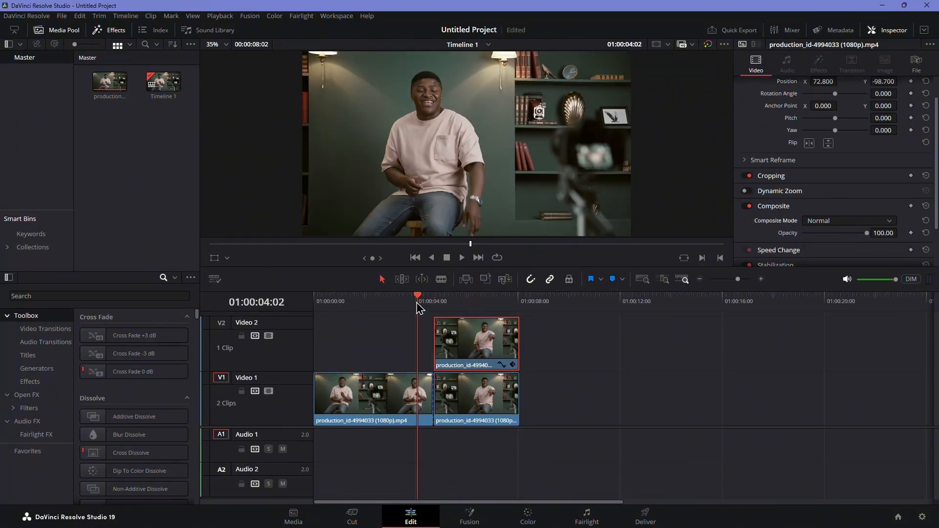
left_click(461, 257)
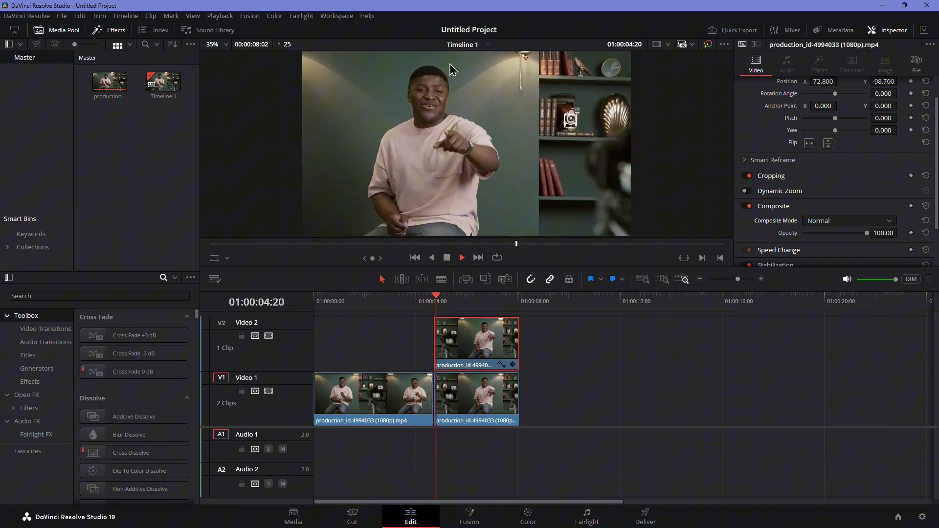
left_click(422, 298)
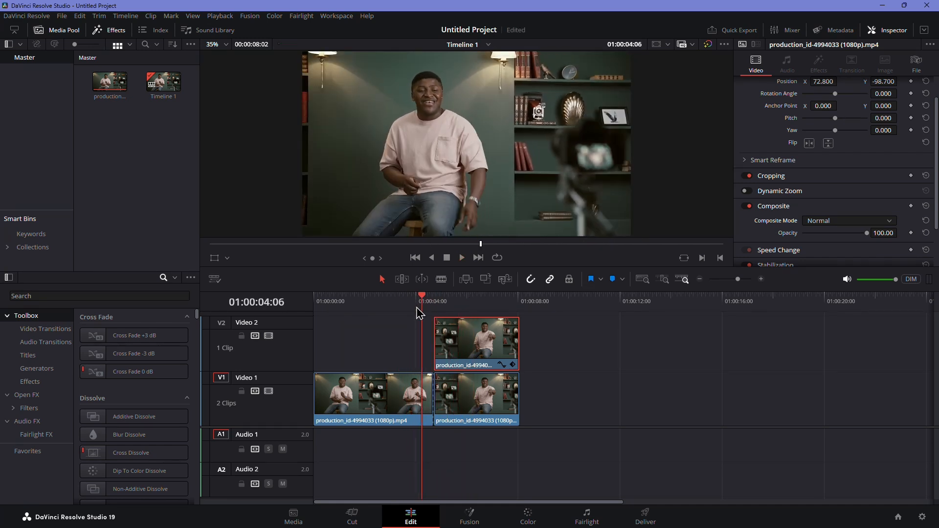
left_click(402, 301)
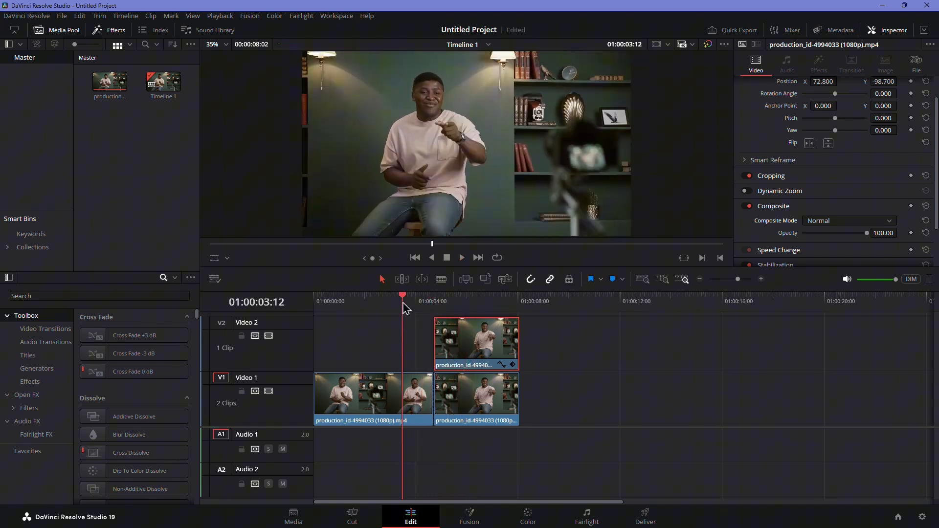
left_click(443, 295)
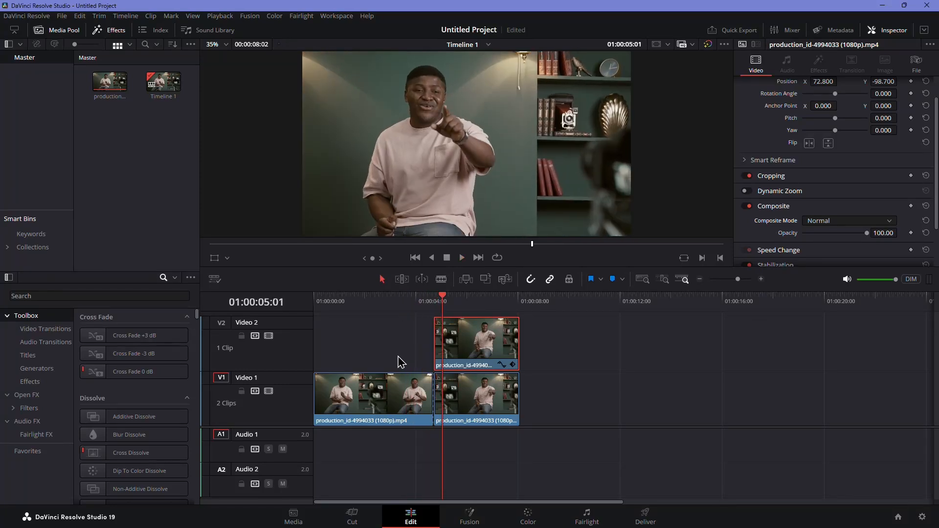
mouse_move(595, 385)
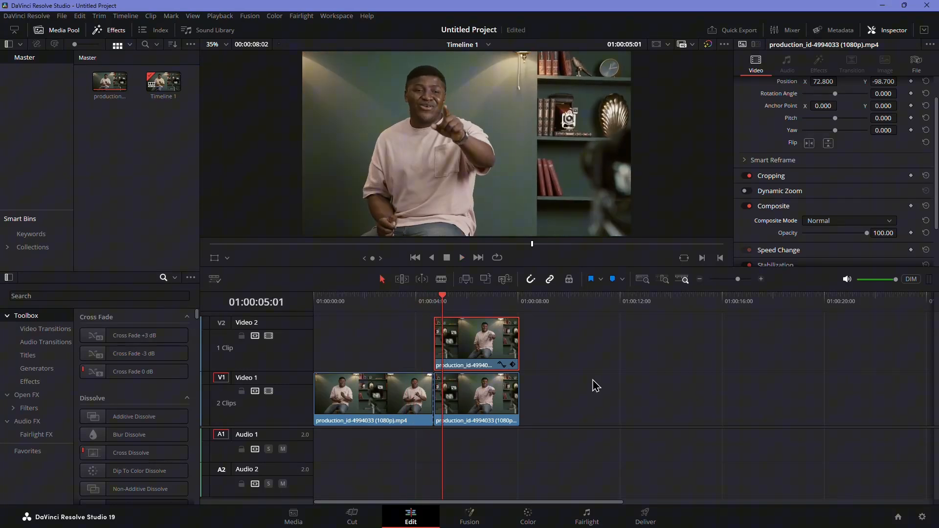